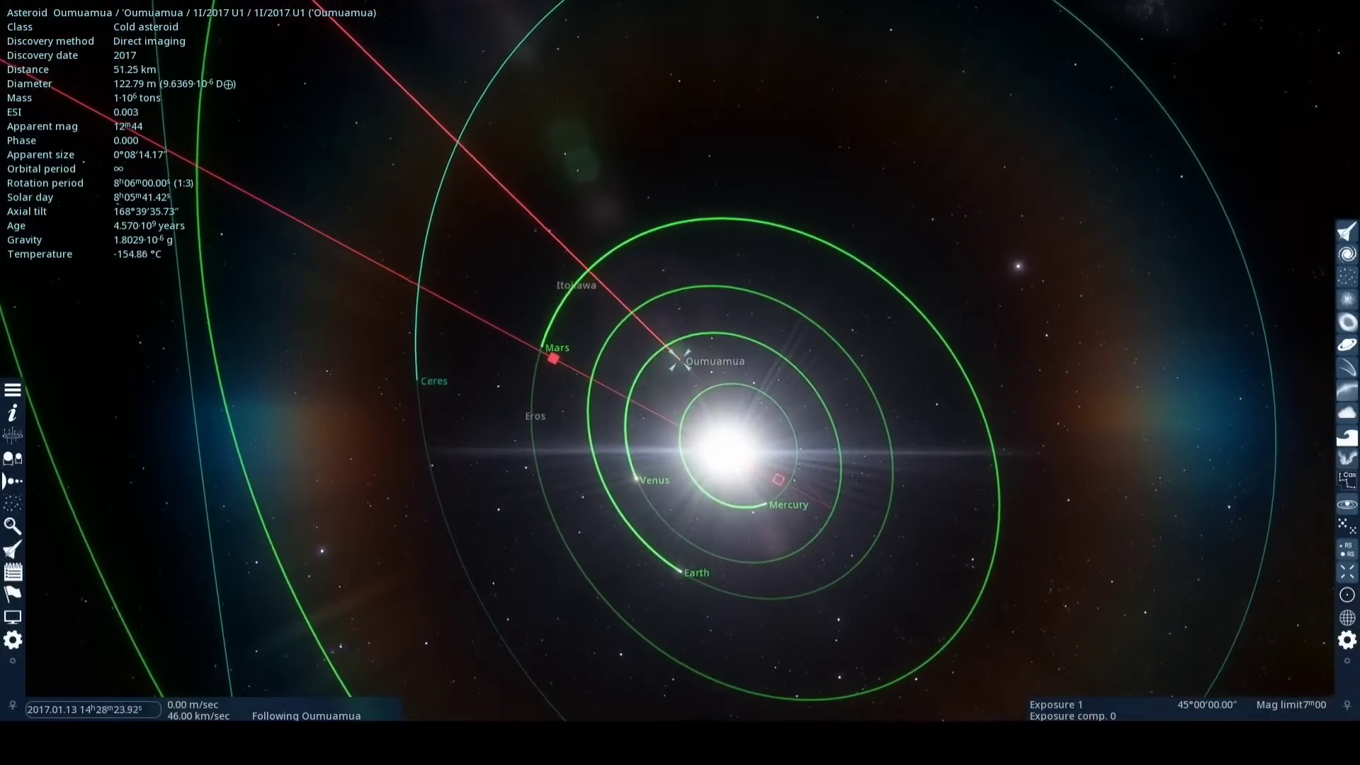
Accelerate time three times while following Oumuamua, advancing from January to August 2017
click(103, 710)
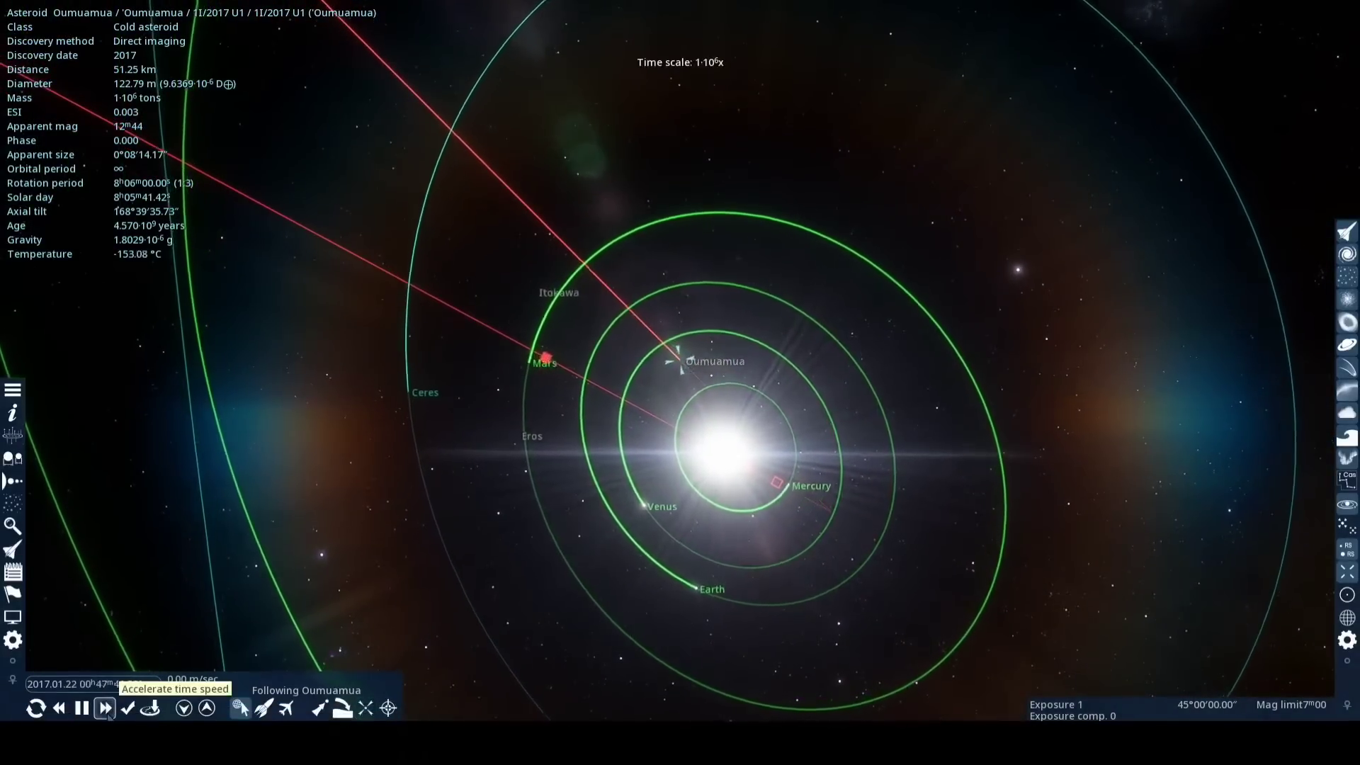
click(104, 708)
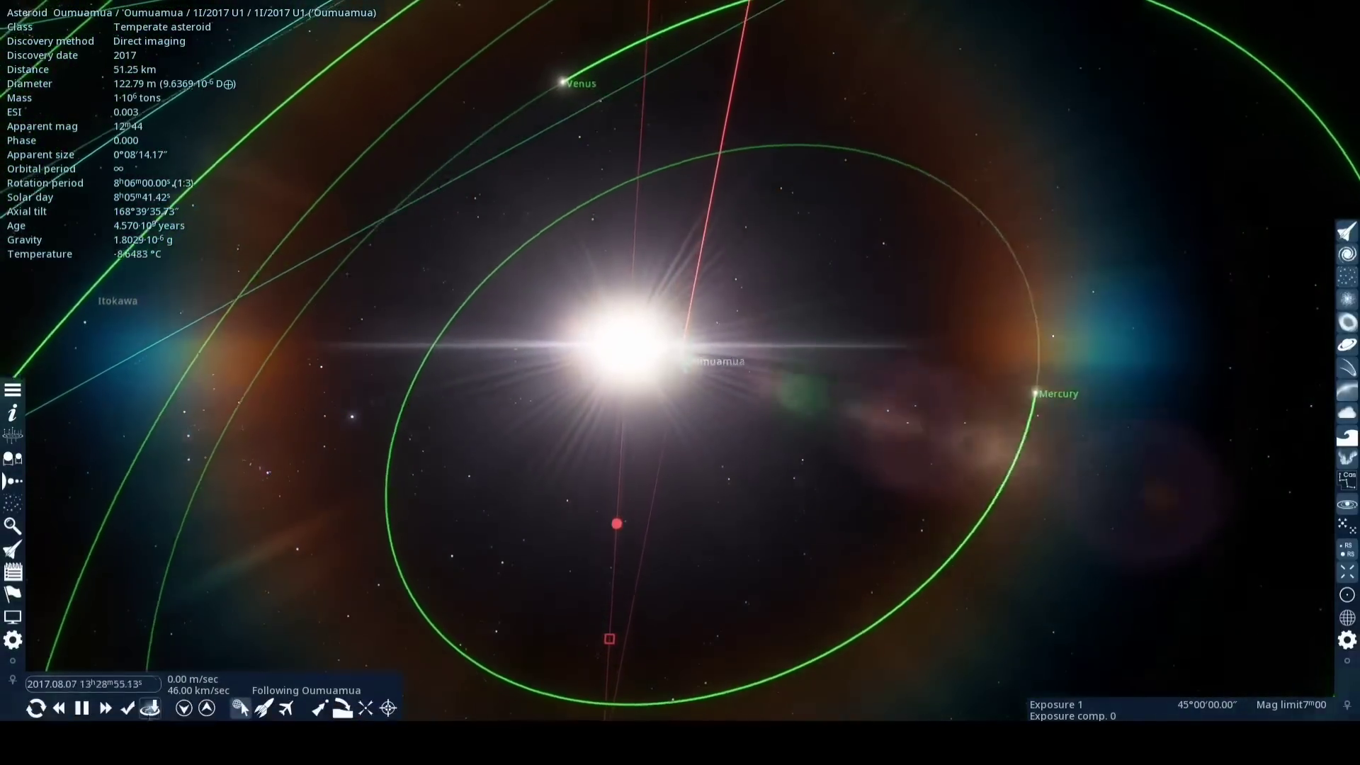
click(106, 707)
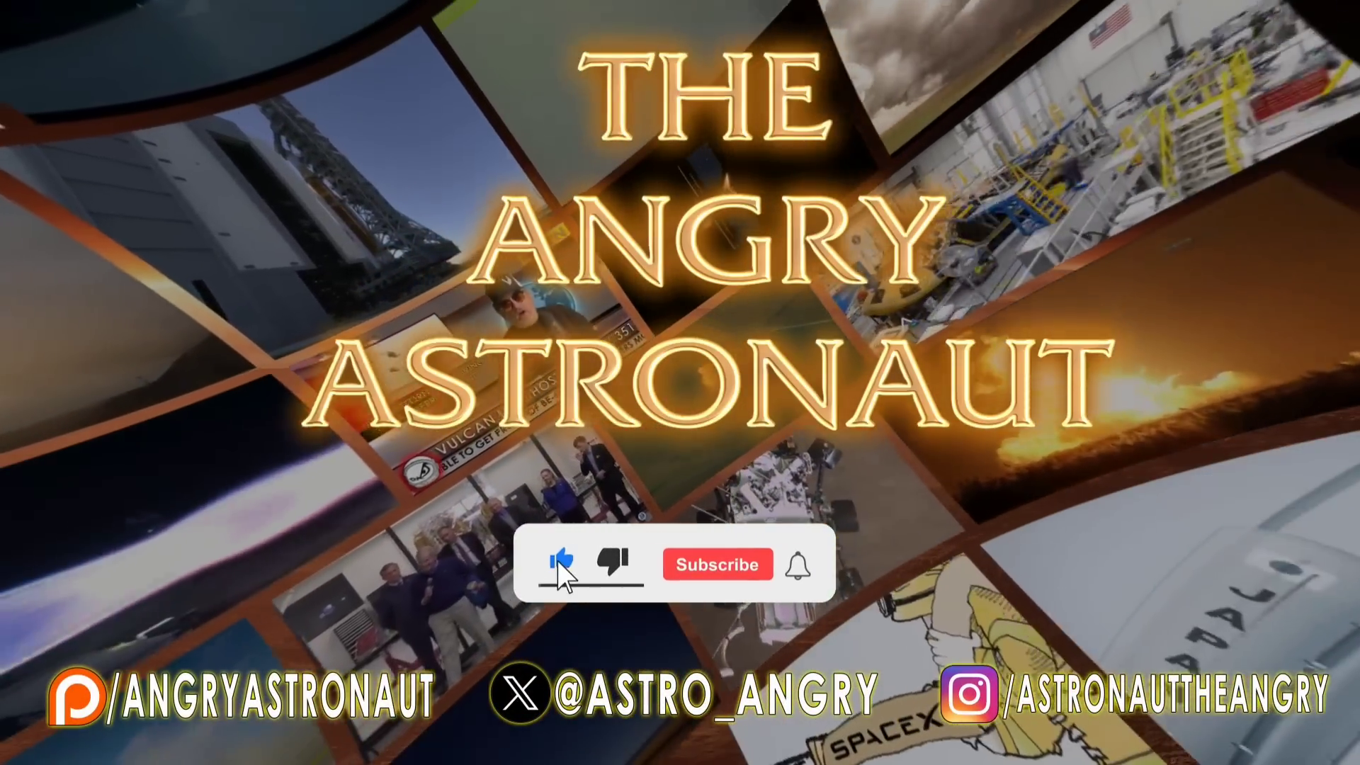
Let time run until 2017.10.25, with Oumuamua about 14.8 AU out
click(716, 564)
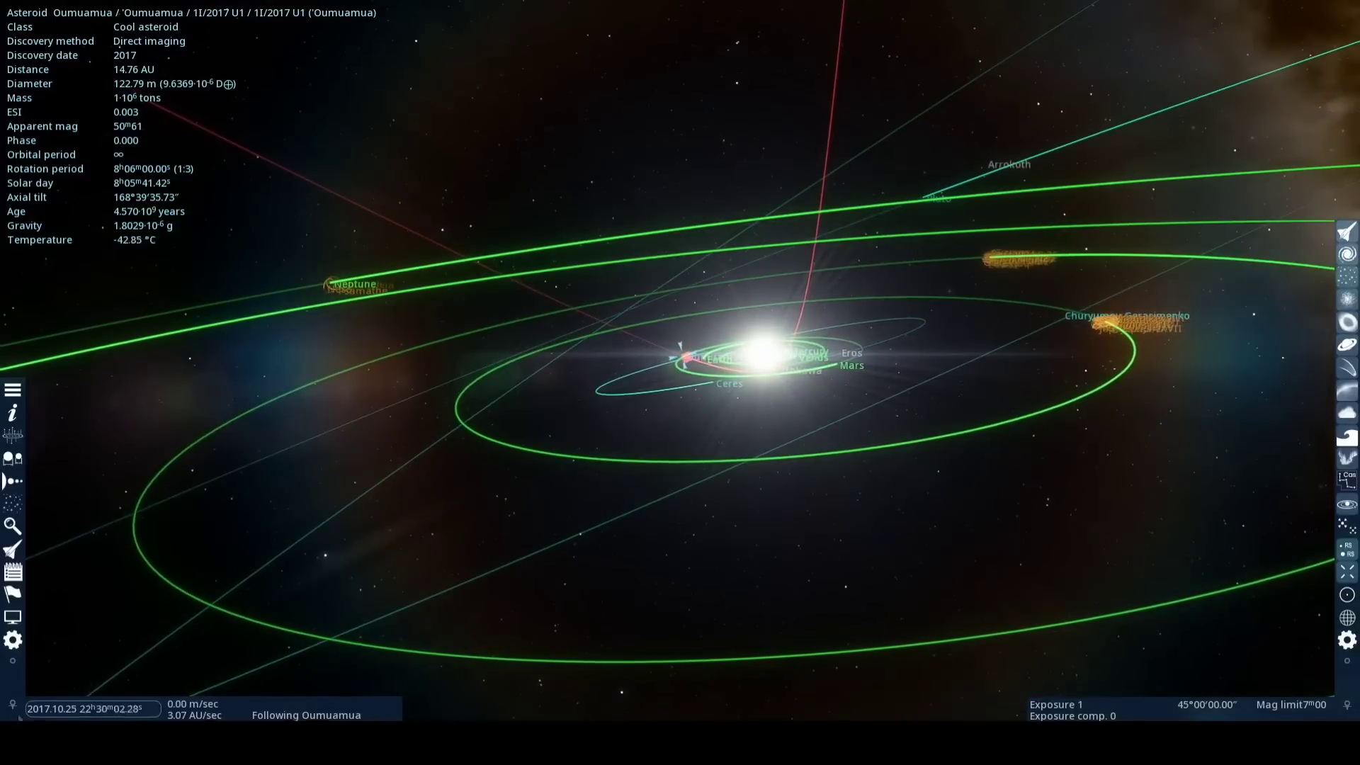
Accelerate time five more times until Oumuamua is 0.15 light-years out by 2301
click(104, 708)
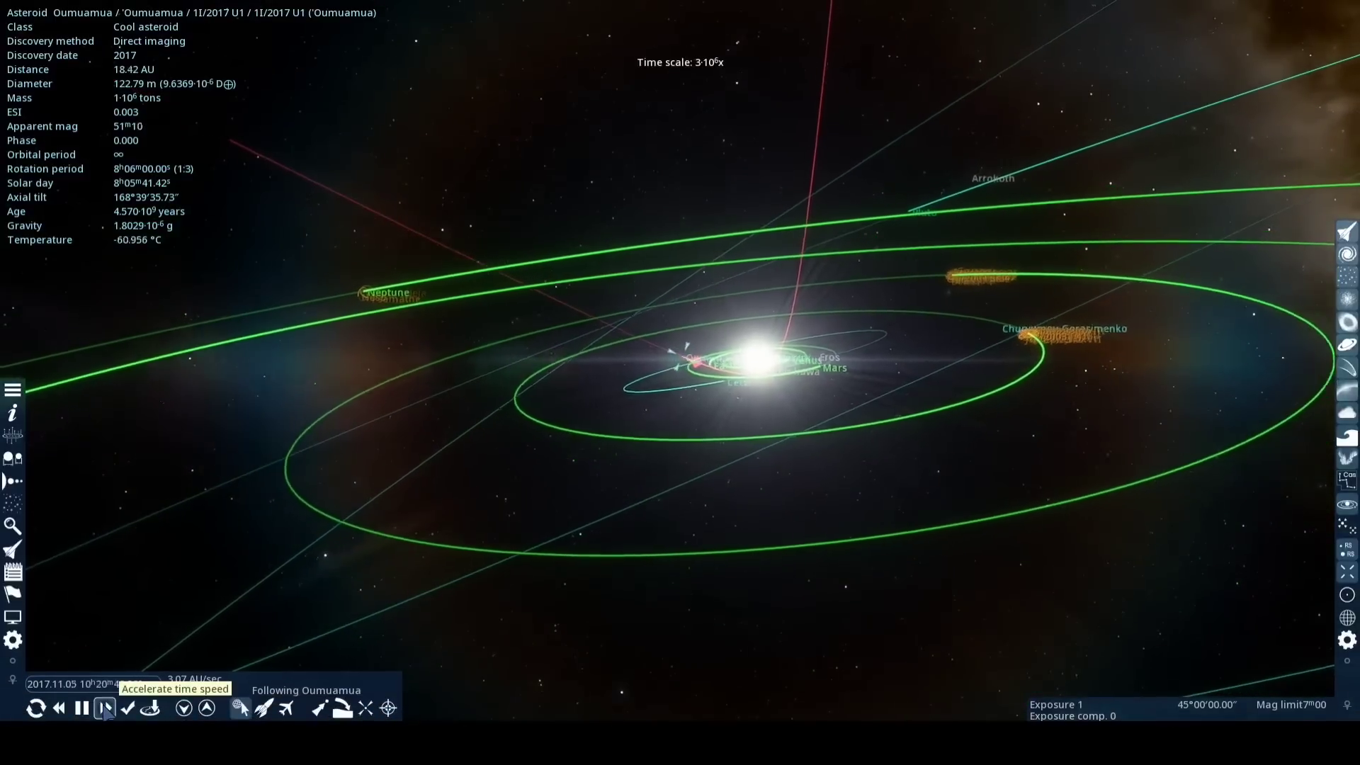
click(104, 708)
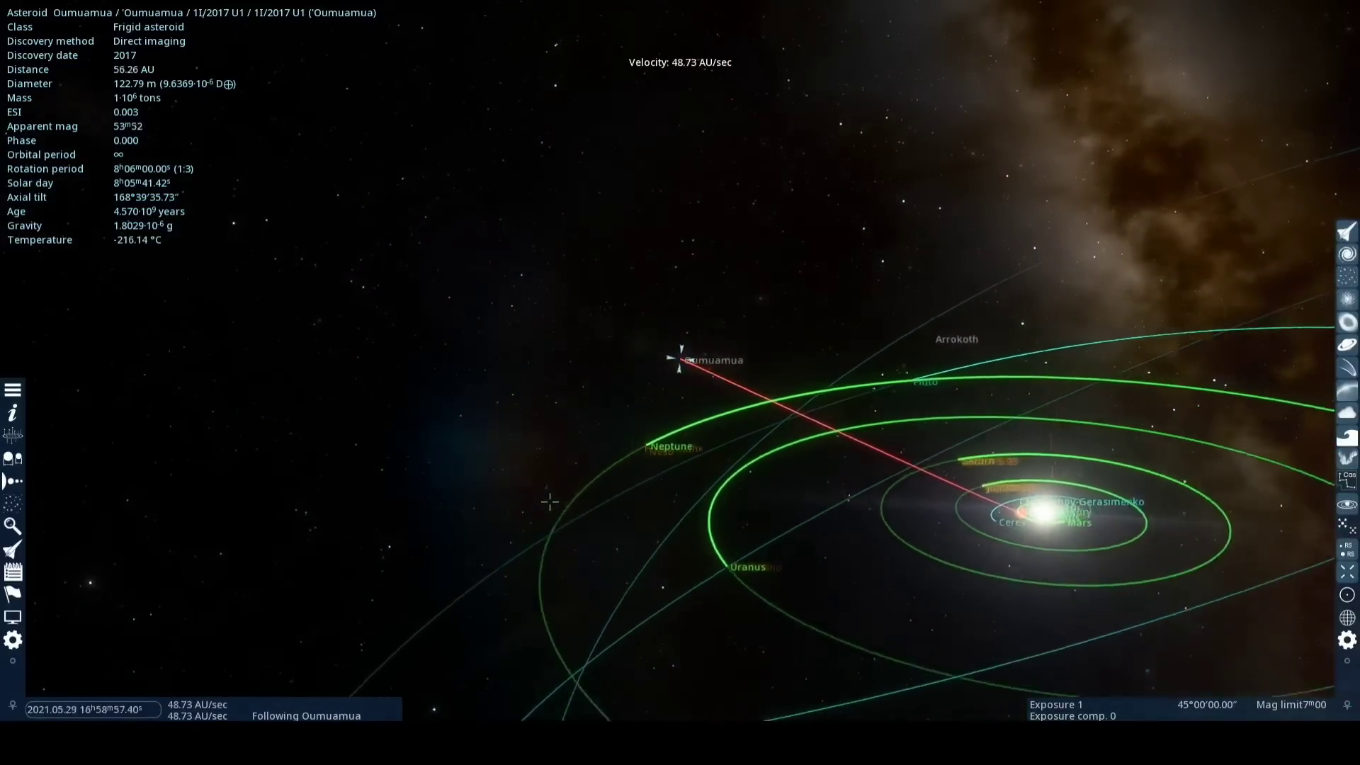
click(105, 708)
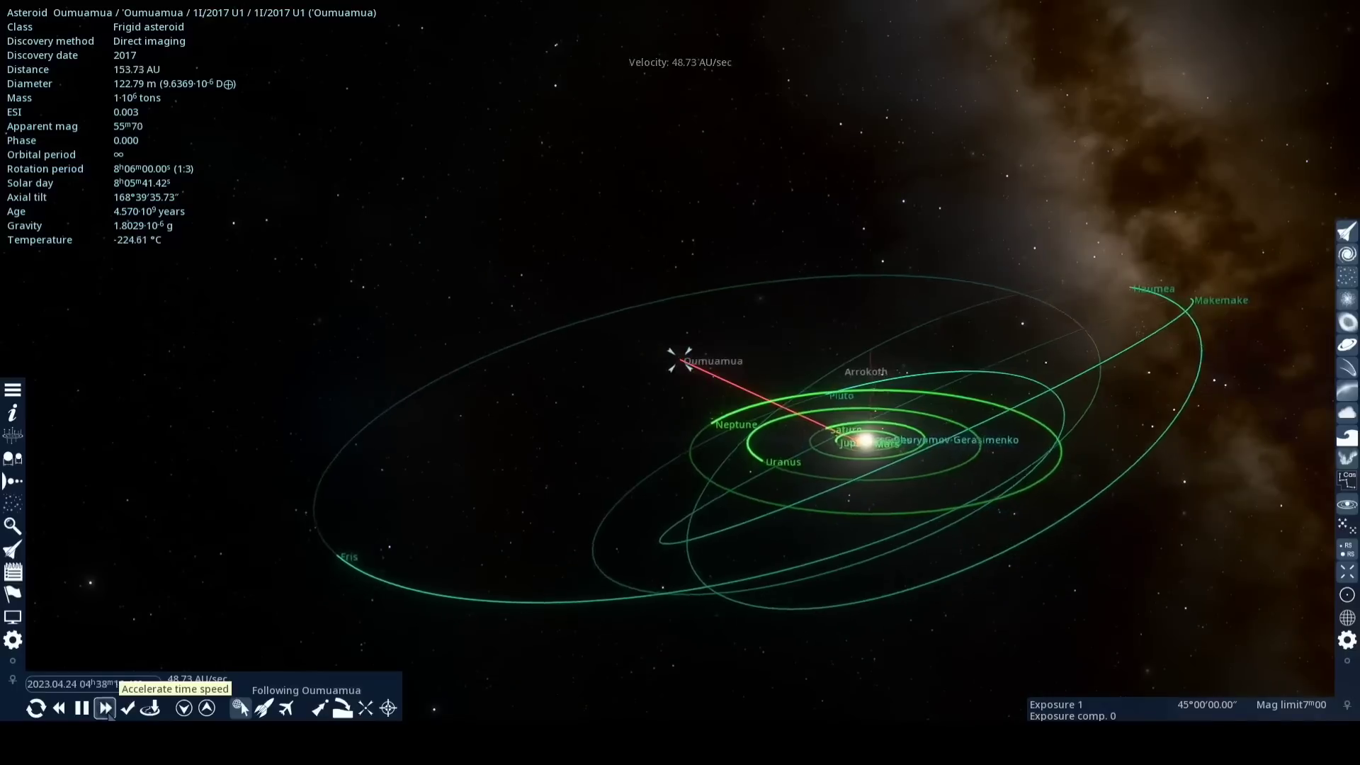
click(104, 708)
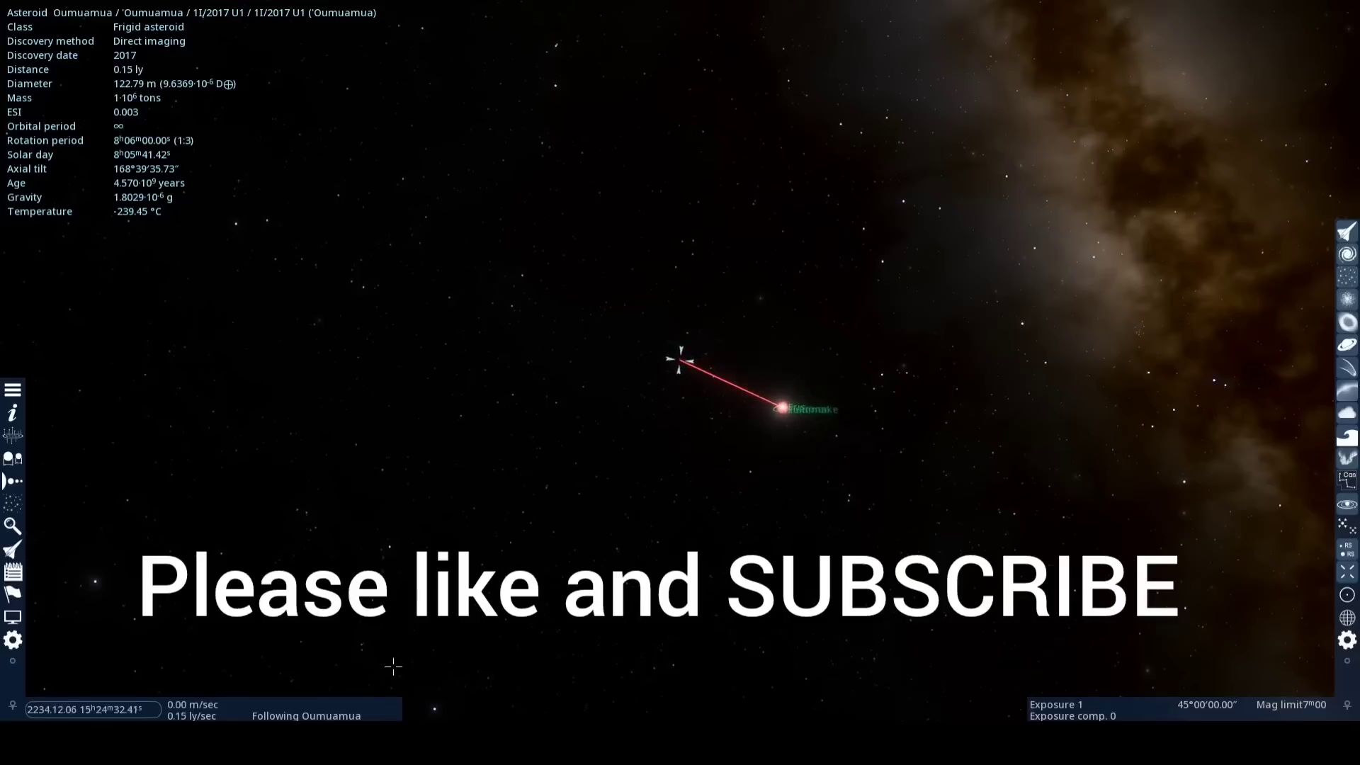
click(104, 708)
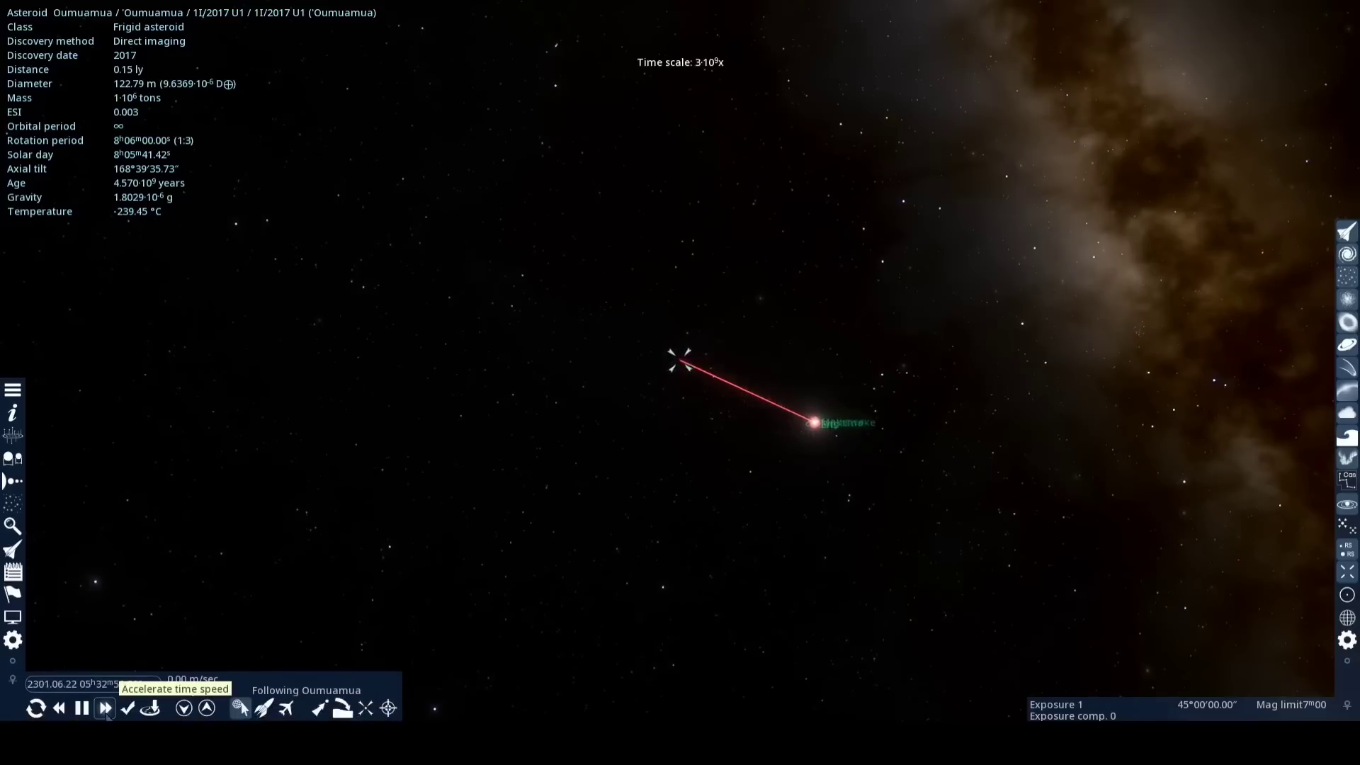